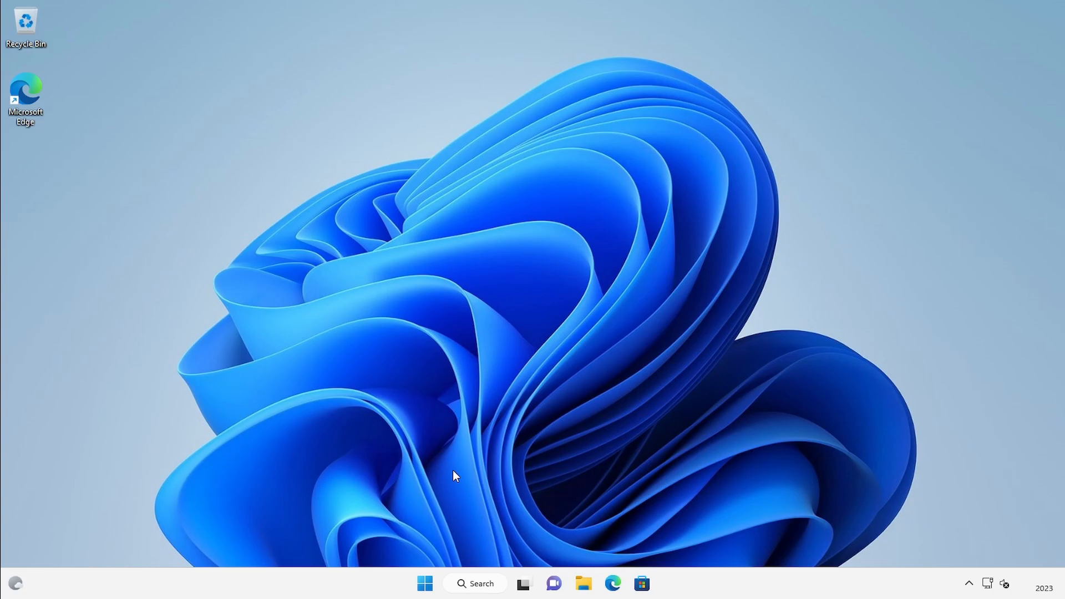
Step: Launch the Local Group Policy Editor by running gpedit.msc from the Run box
{"action": "left_click", "coordinate": [425, 582]}
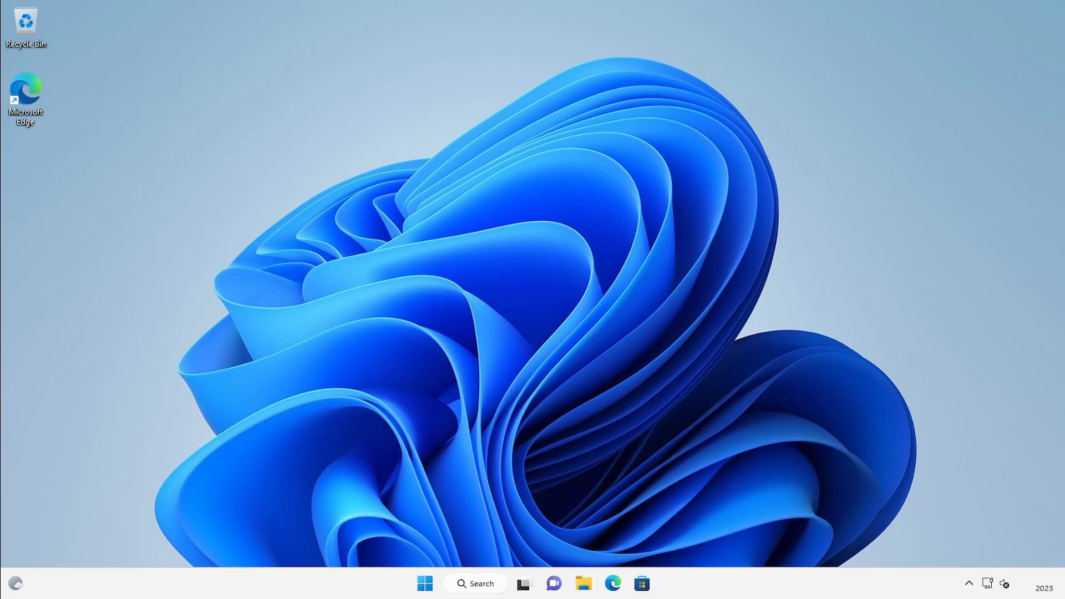
{"action": "type", "text": "gpedit.msc"}
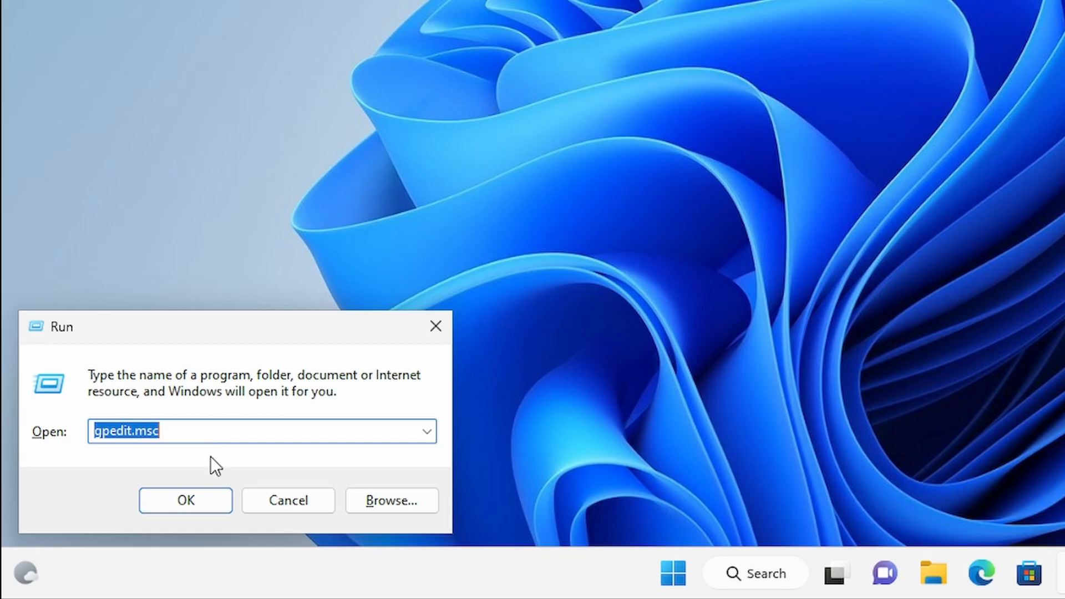
{"action": "left_click", "coordinate": [185, 500]}
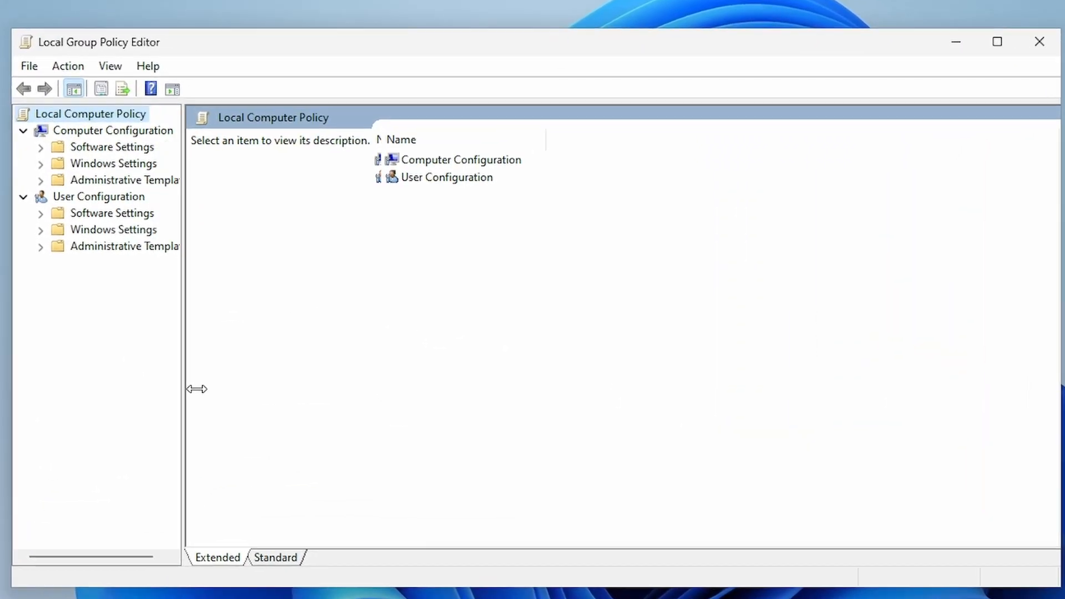
Step: Browse to Computer Configuration > Administrative Templates > System in the policy tree
{"action": "left_click_drag", "start_coordinate": [196, 388], "coordinate": [312, 381]}
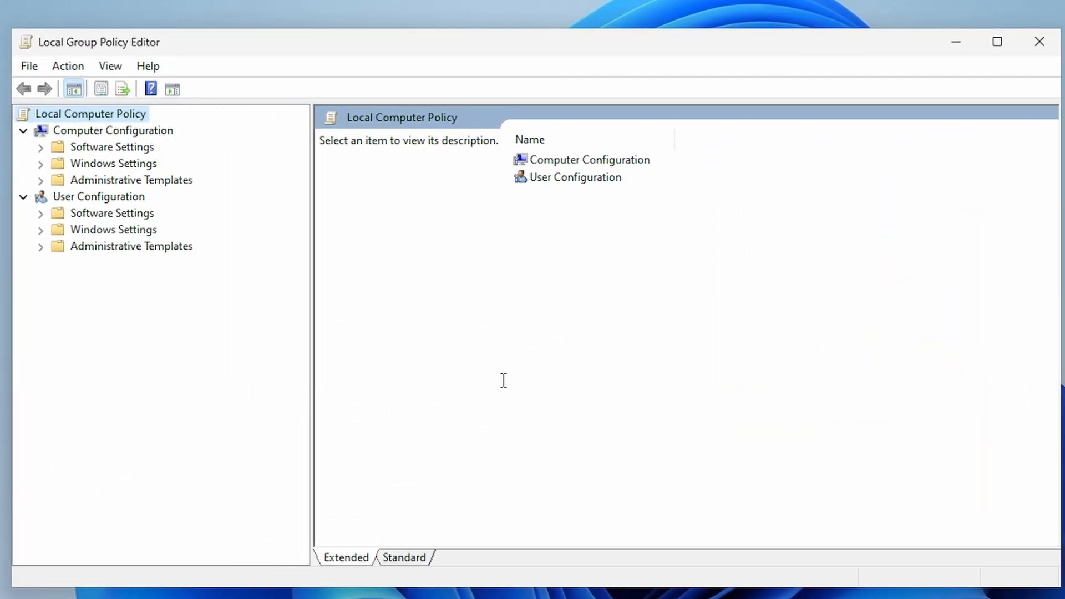
{"action": "mouse_move", "coordinate": [158, 180]}
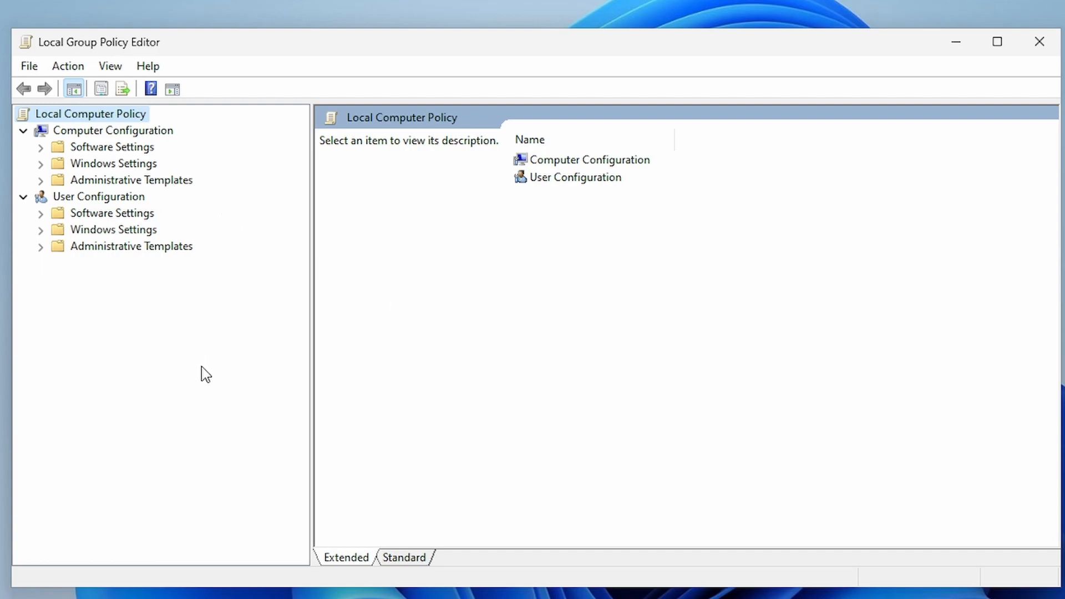
{"action": "left_click", "coordinate": [113, 130]}
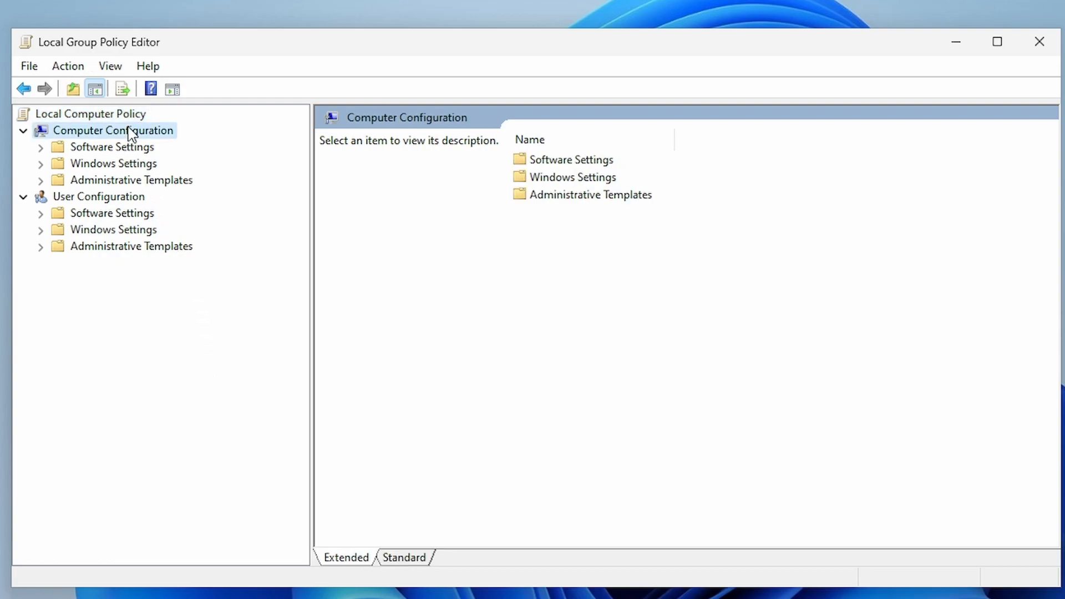
{"action": "mouse_move", "coordinate": [144, 186]}
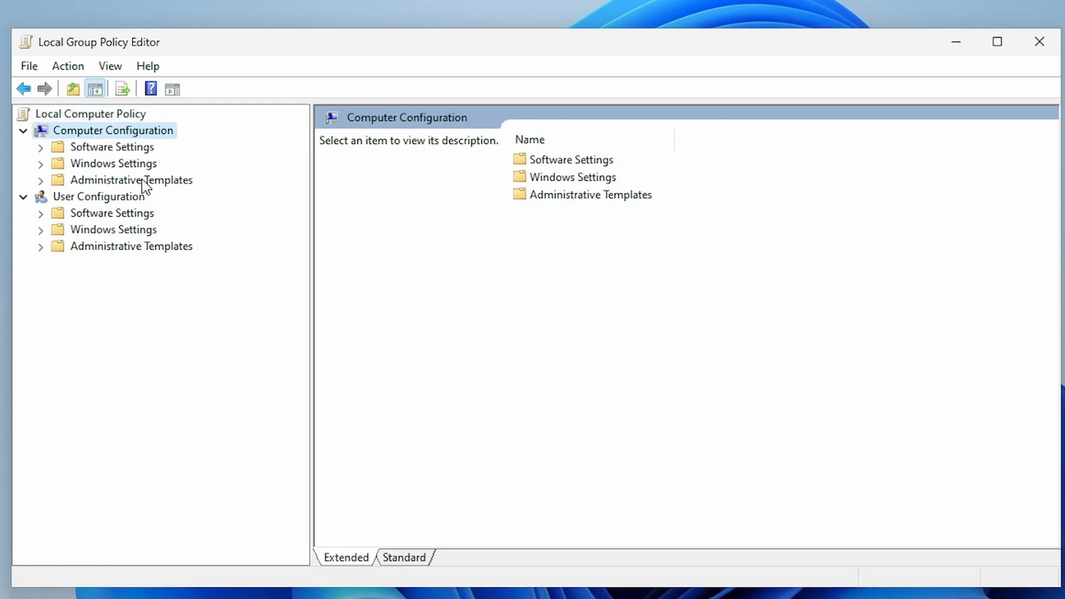
{"action": "left_click", "coordinate": [22, 113]}
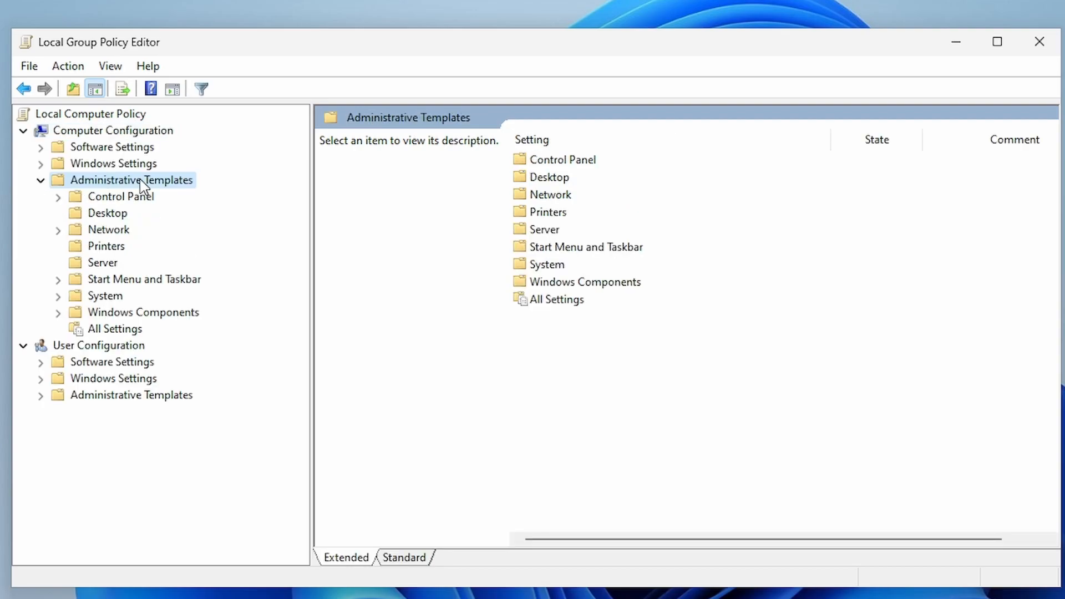
{"action": "mouse_move", "coordinate": [118, 301]}
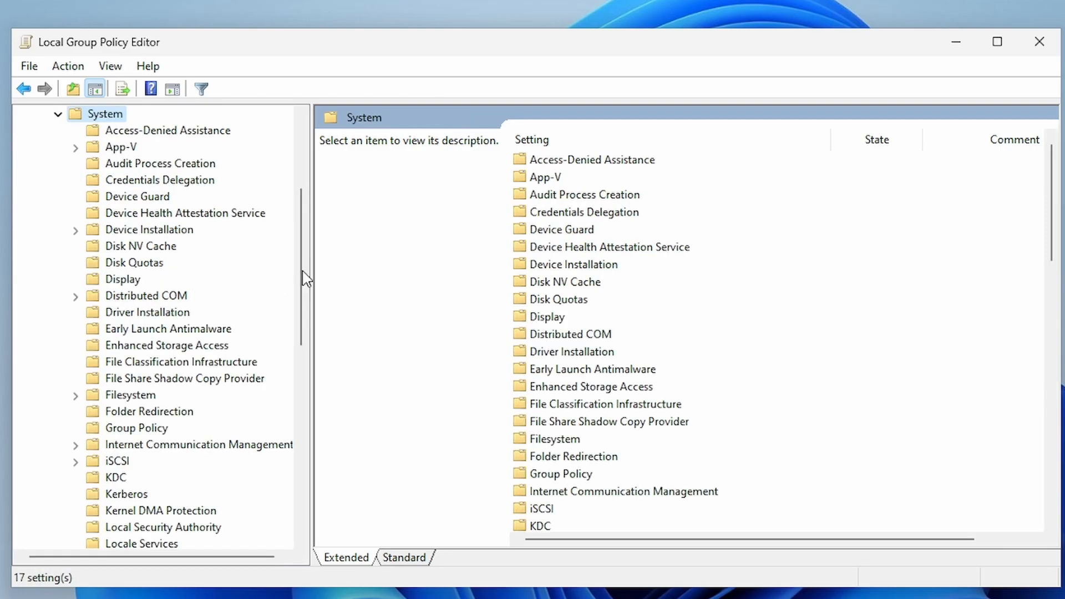
{"action": "left_click", "coordinate": [534, 140]}
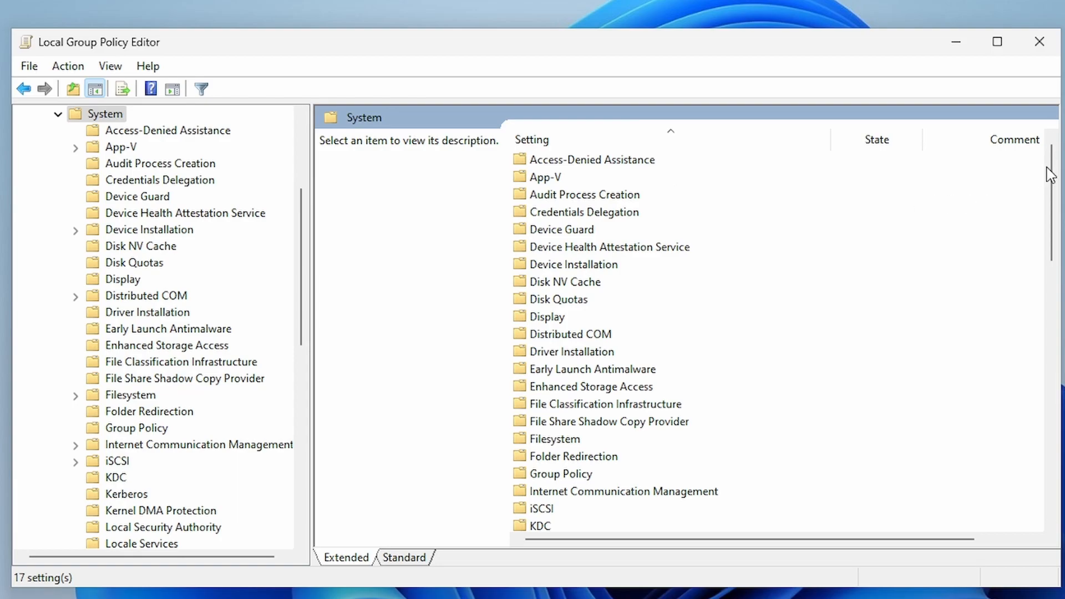
Step: Locate and select the 'Display highly detailed status messages' policy and show its actions
{"action": "scroll", "scroll_direction": "down", "scroll_amount": 3}
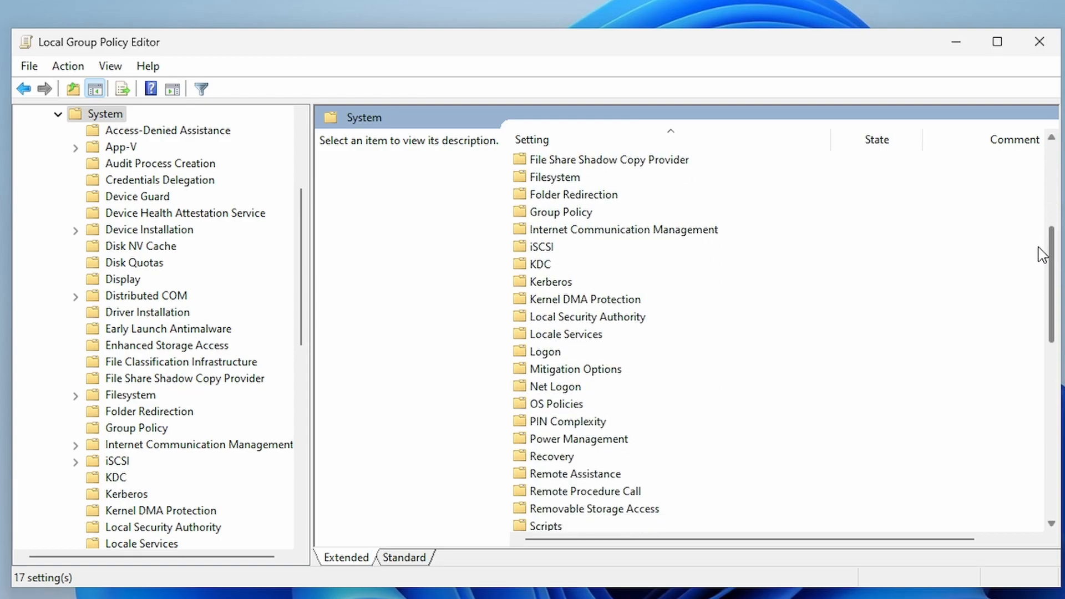
{"action": "scroll", "scroll_direction": "down", "scroll_amount": 3}
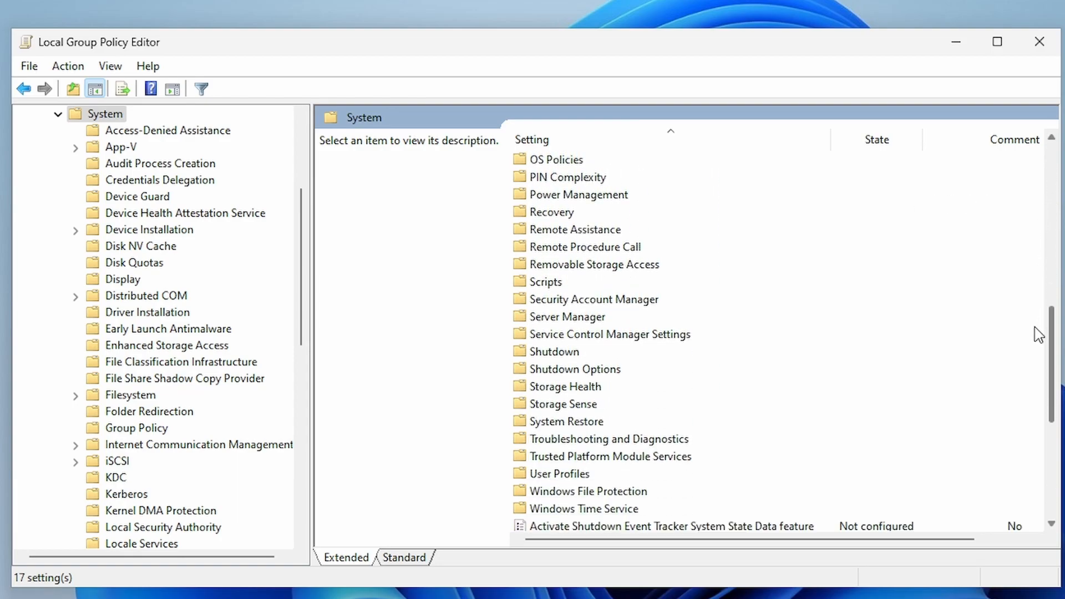
{"action": "scroll", "scroll_direction": "down", "scroll_amount": 3}
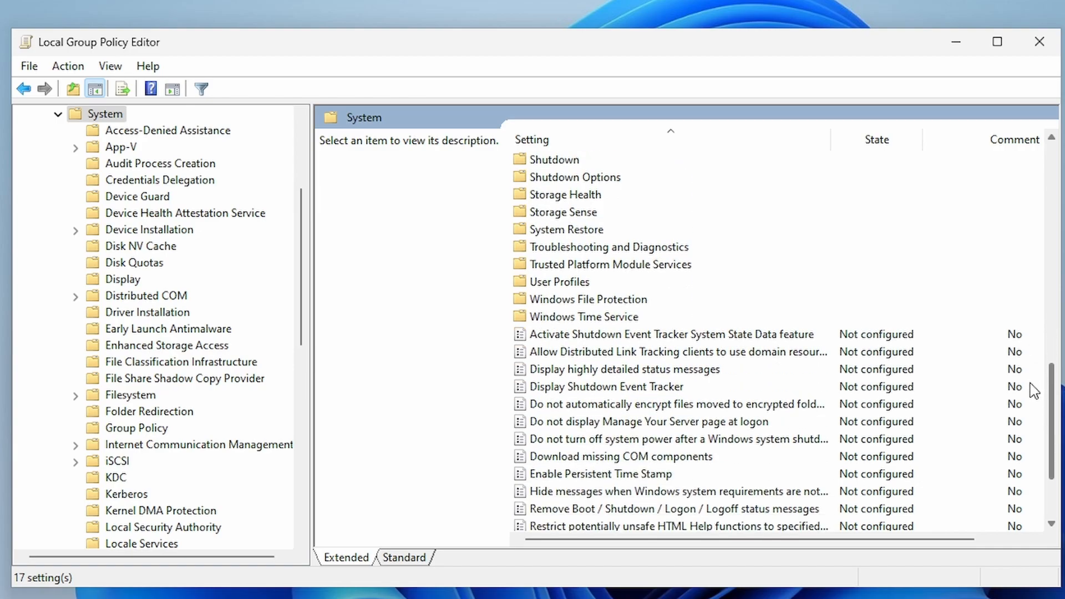
{"action": "scroll", "scroll_direction": "down", "scroll_amount": 3}
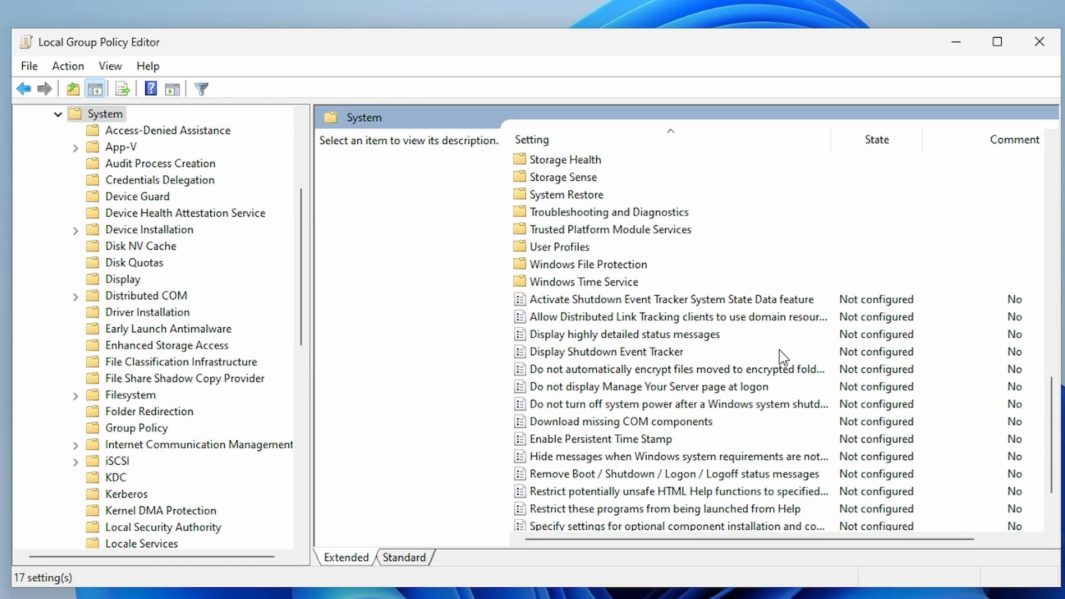
{"action": "left_click", "coordinate": [623, 334]}
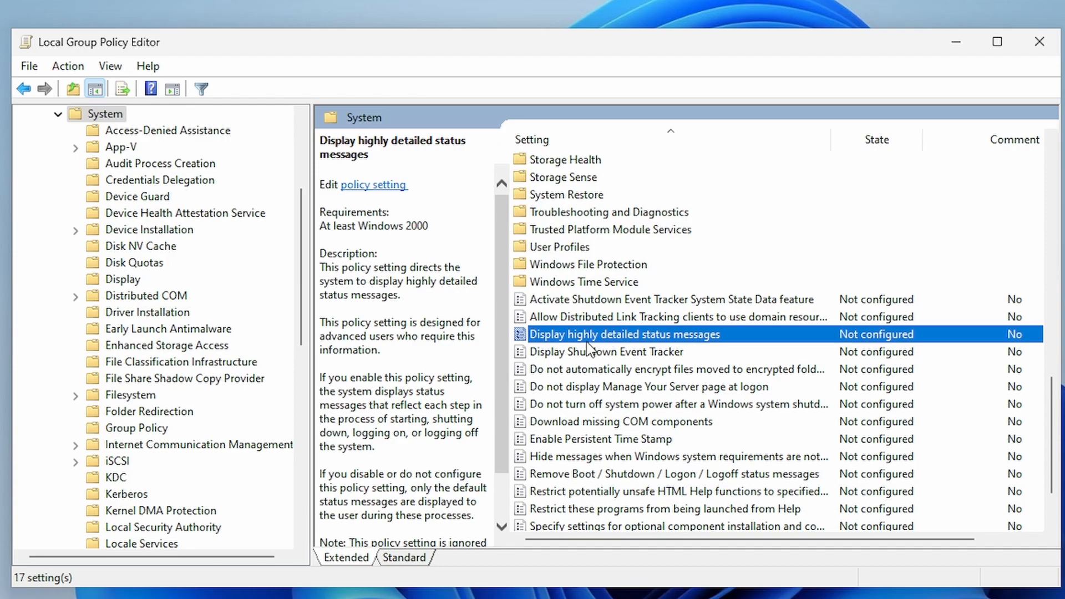
{"action": "mouse_move", "coordinate": [639, 345]}
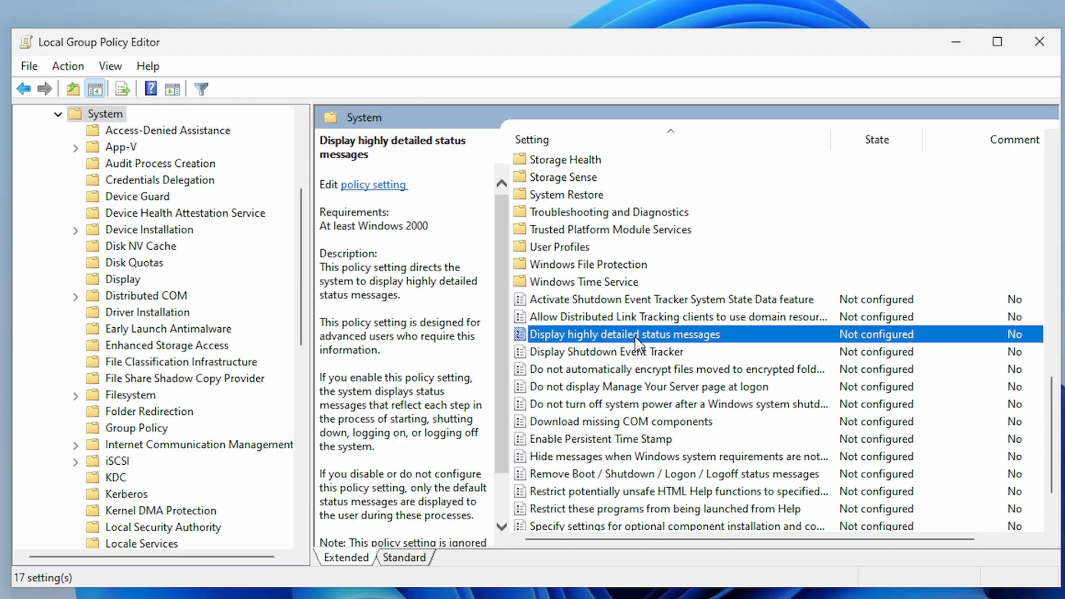
{"action": "right_click", "coordinate": [622, 334]}
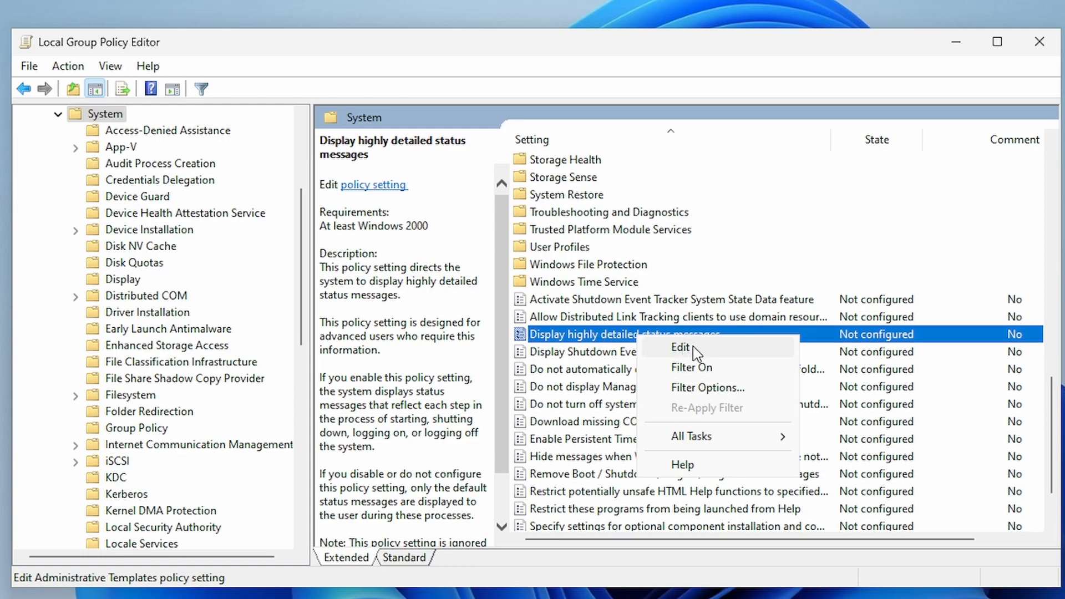
Step: Set the 'Display highly detailed status messages' policy to Enabled and confirm
{"action": "left_click", "coordinate": [679, 347]}
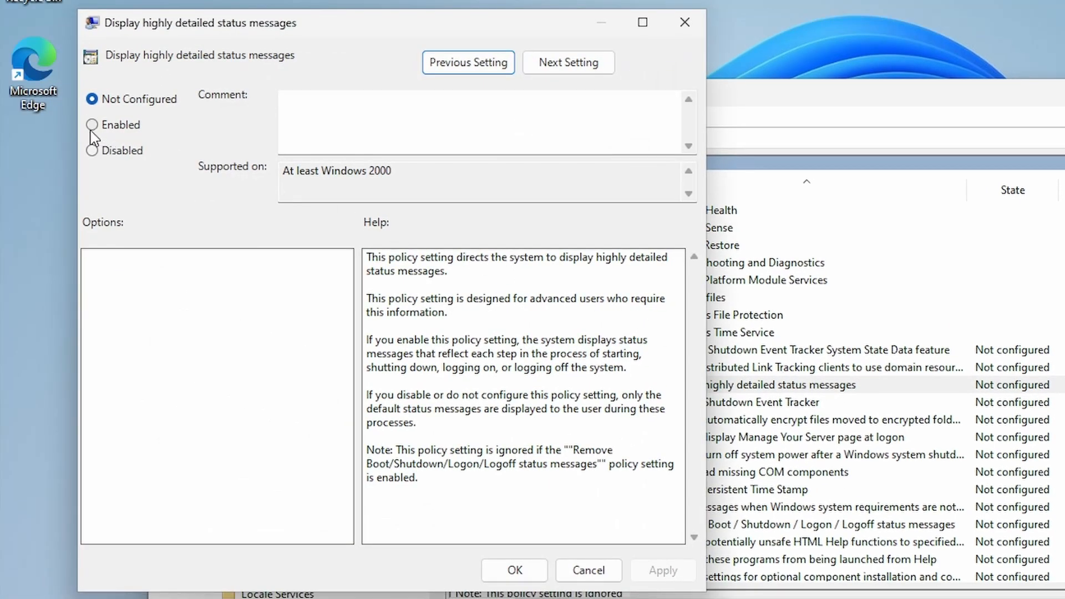
{"action": "left_click", "coordinate": [92, 124]}
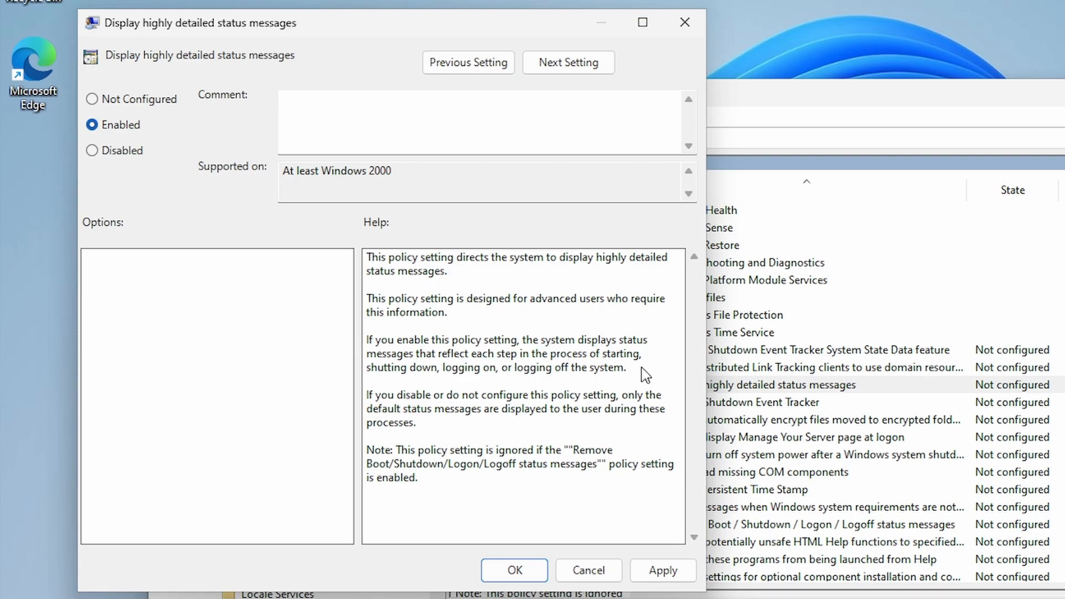
{"action": "left_click_drag", "start_coordinate": [366, 340], "coordinate": [627, 369]}
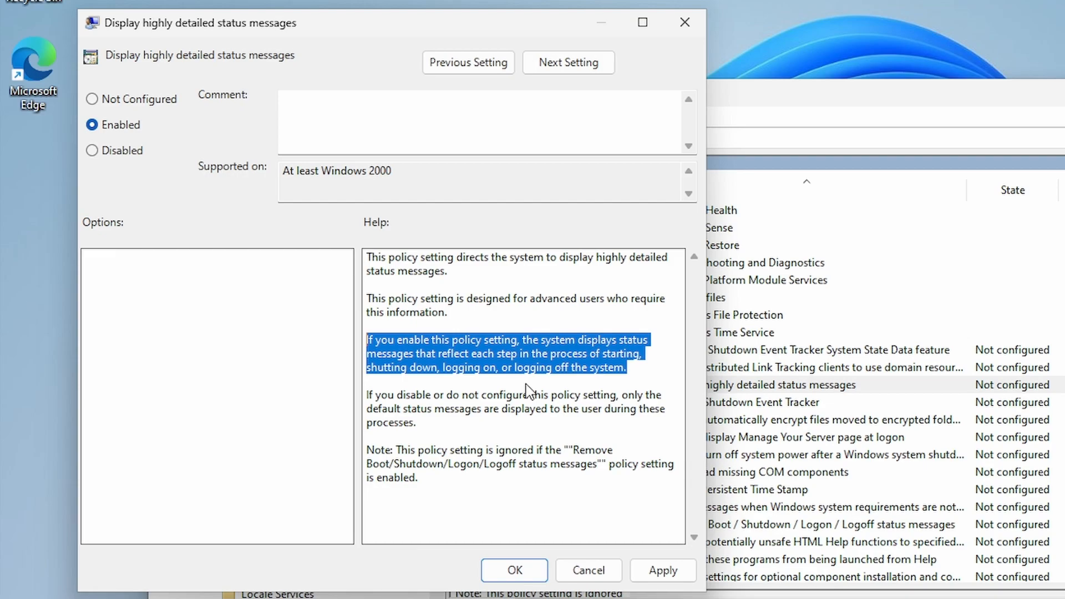
{"action": "mouse_move", "coordinate": [146, 169]}
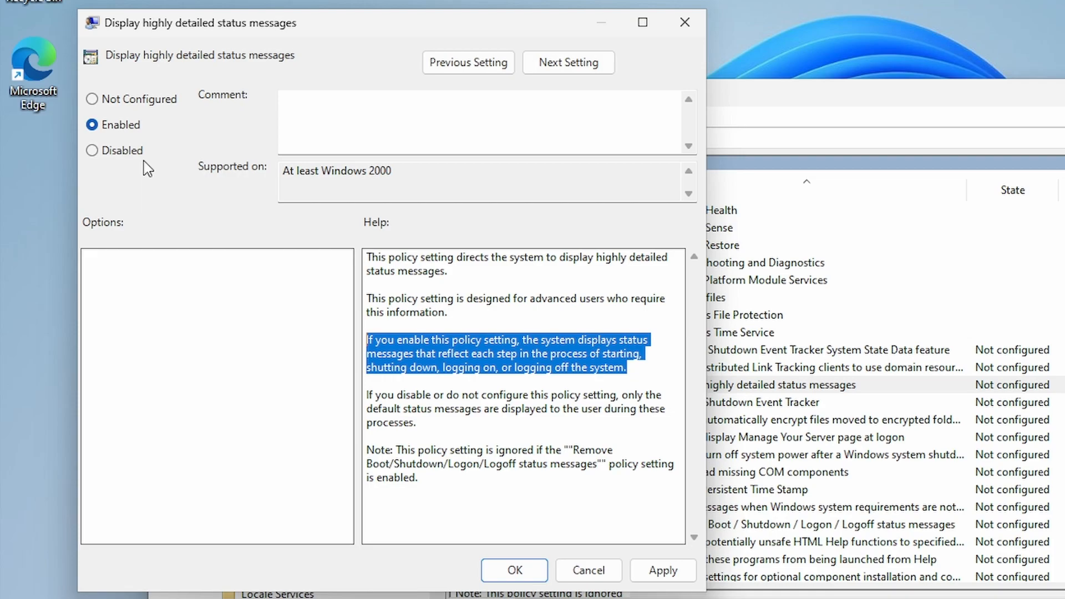
{"action": "left_click", "coordinate": [663, 570]}
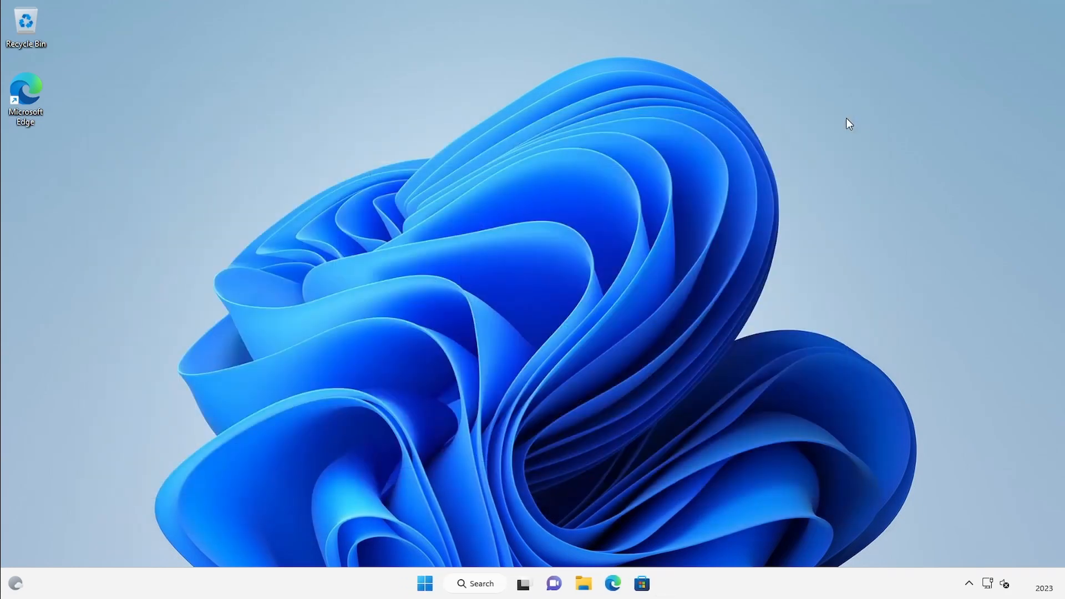
{"action": "mouse_move", "coordinate": [730, 316]}
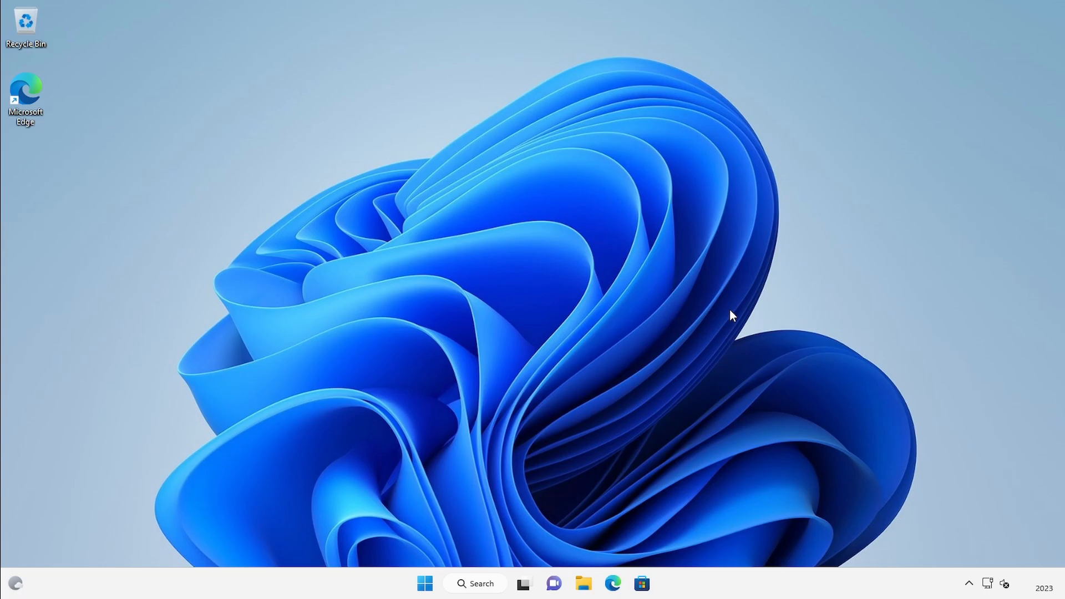
Step: Restart the PC from the Start menu's power options to see the verbose shutdown messages
{"action": "left_click", "coordinate": [424, 582]}
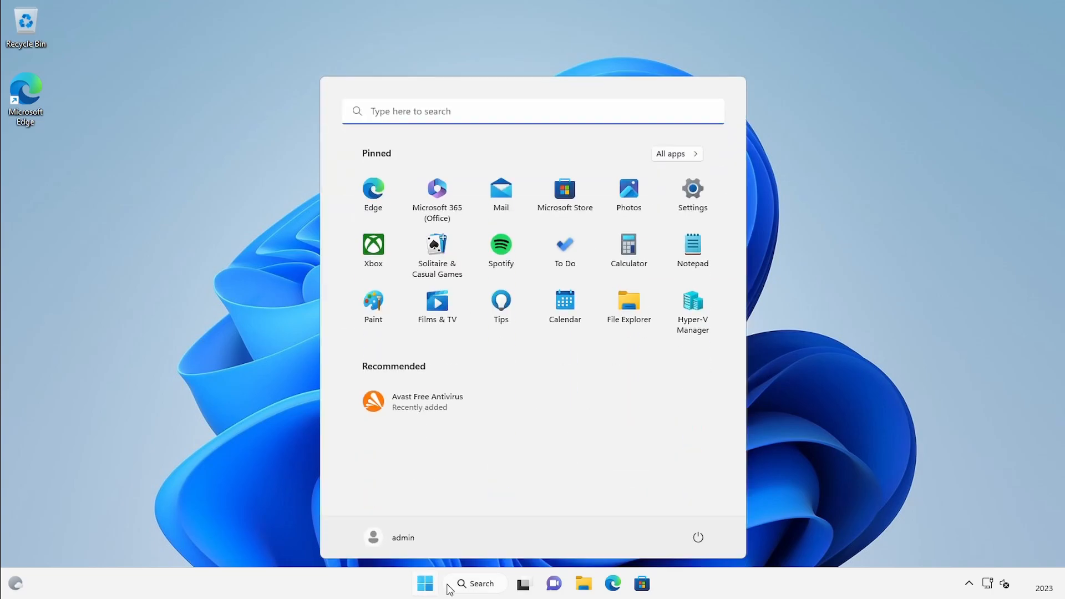
{"action": "left_click", "coordinate": [698, 537]}
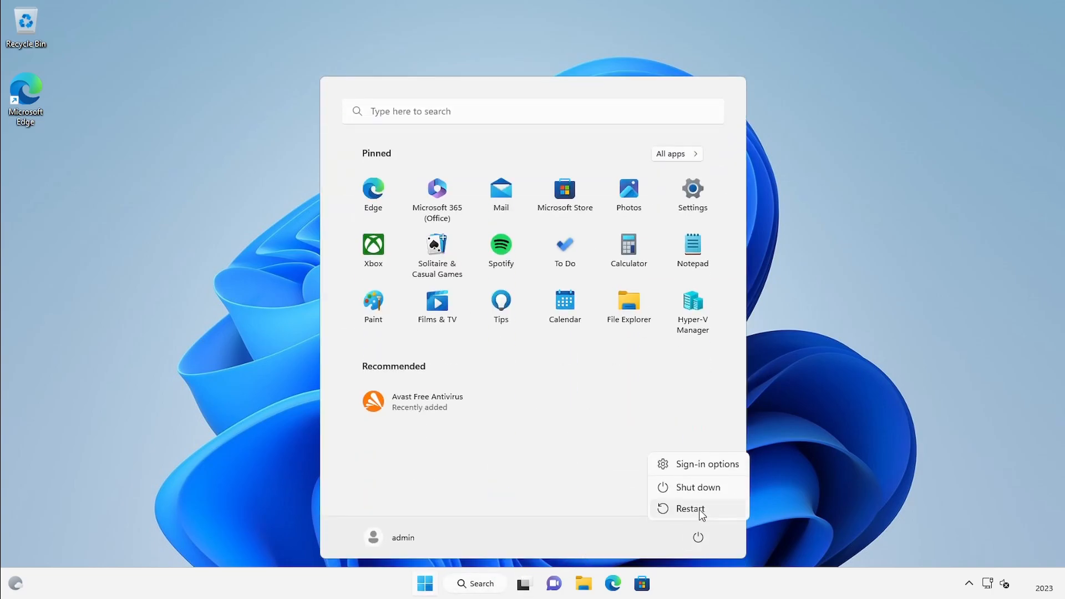
{"action": "left_click", "coordinate": [689, 509]}
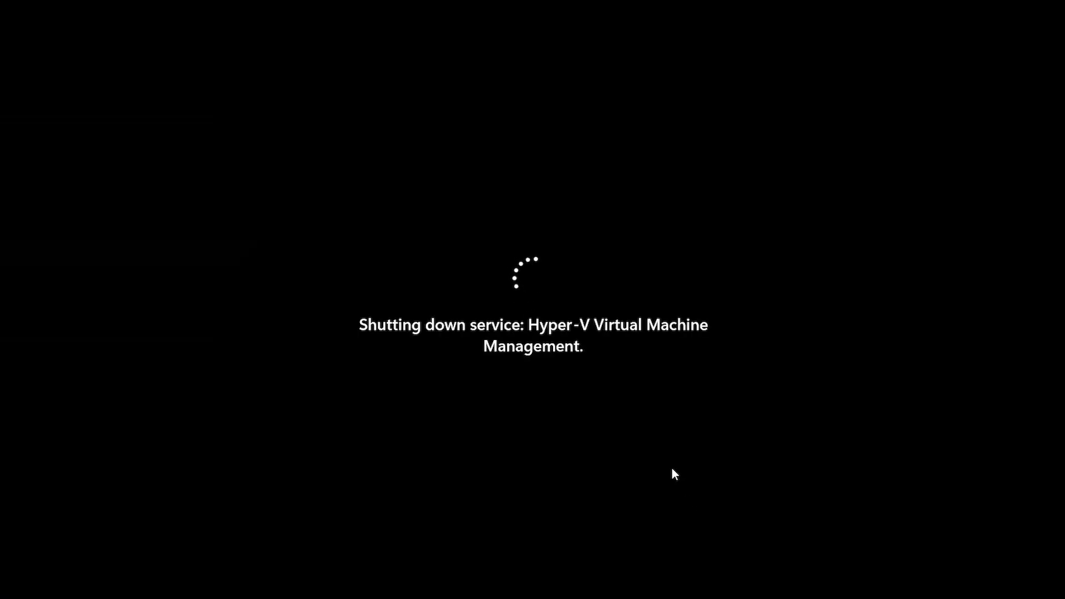